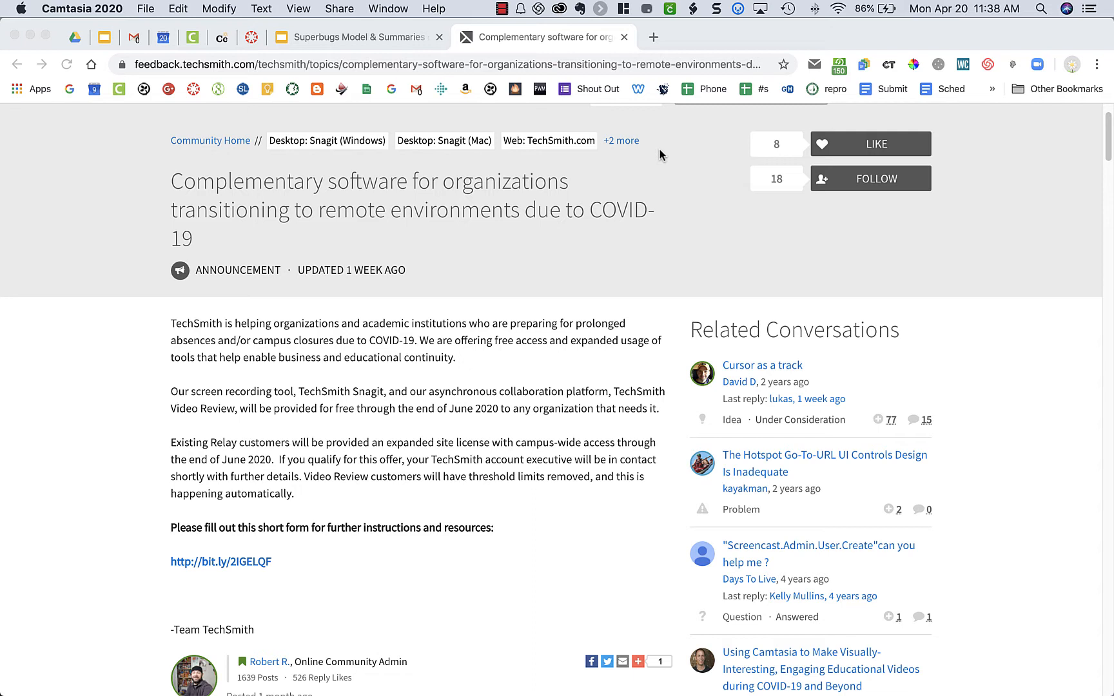
mouse_move(483, 290)
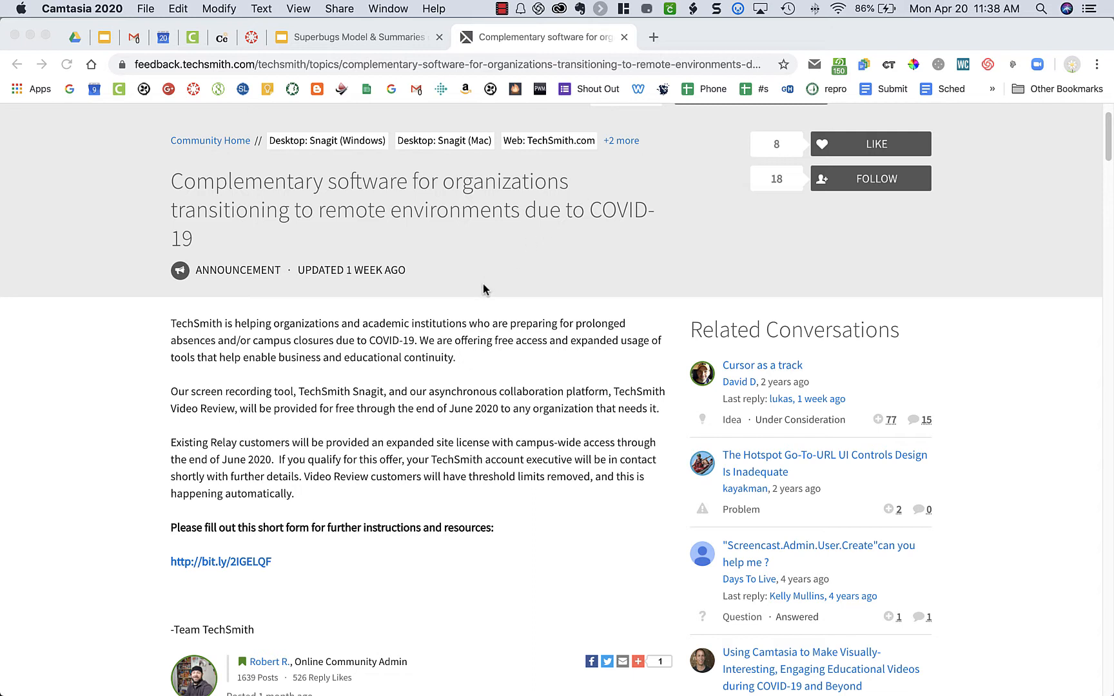
mouse_move(262, 575)
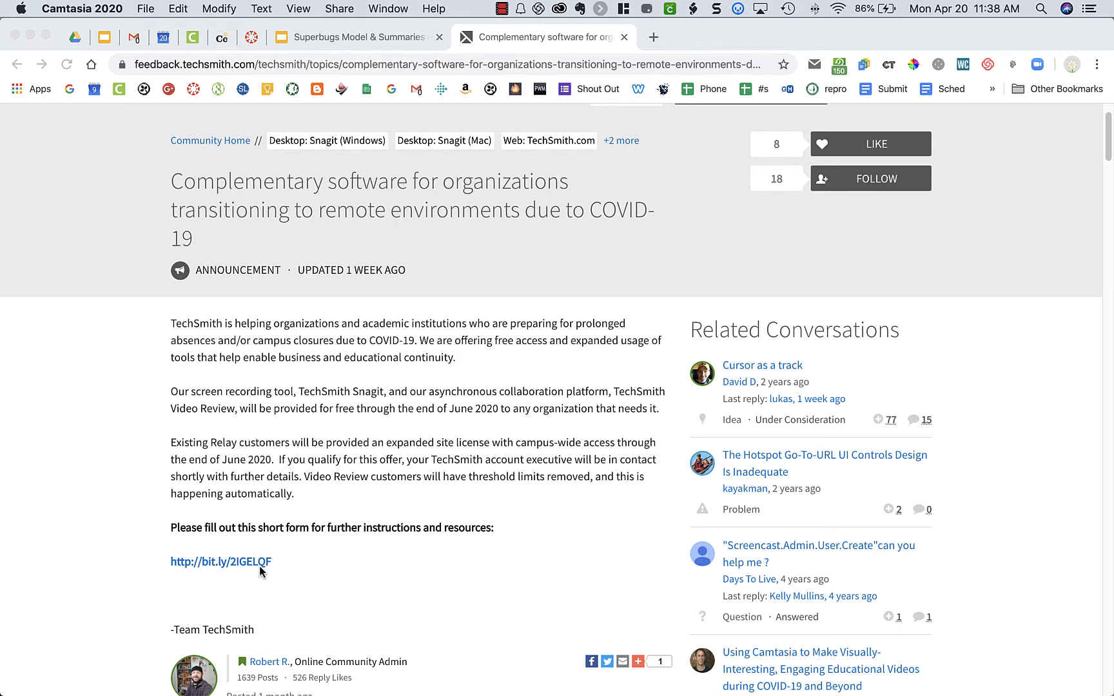
mouse_move(472, 129)
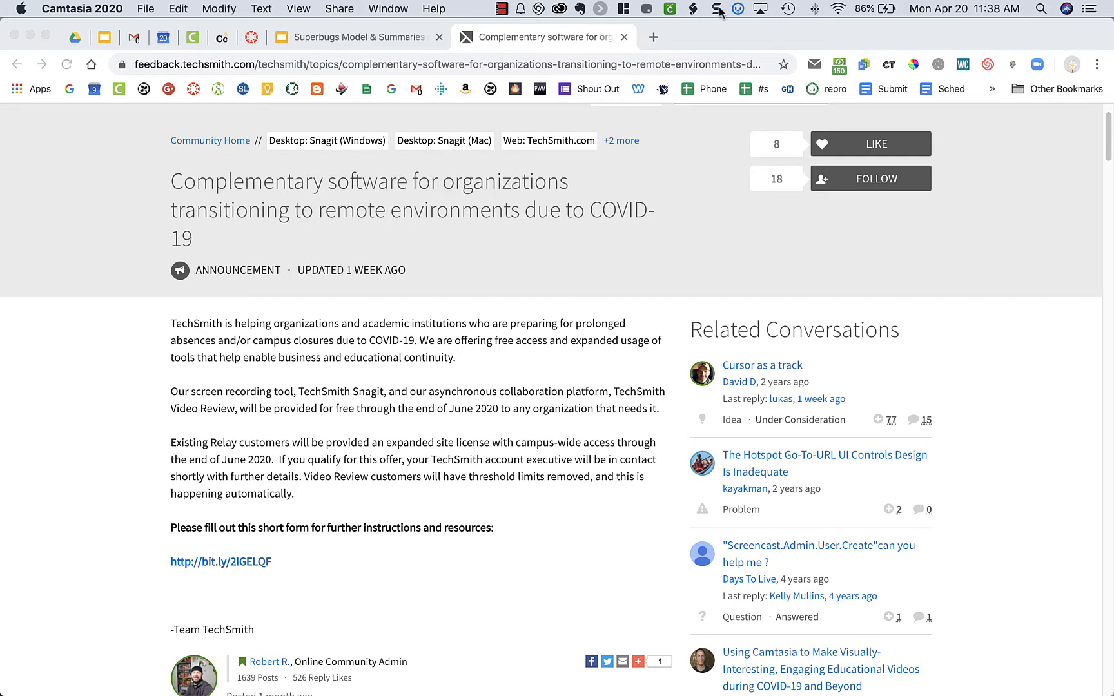
Launch a Region capture of the webpage from the menu-bar Snagit panel via the red Capture button.
left_click(715, 10)
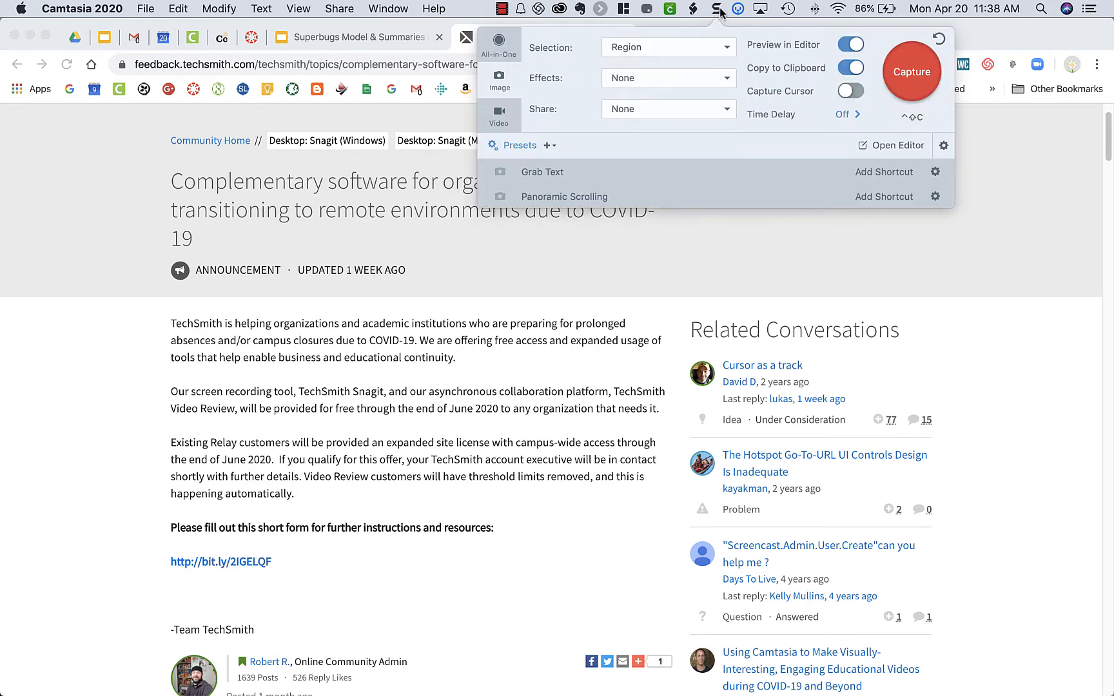
mouse_move(506, 94)
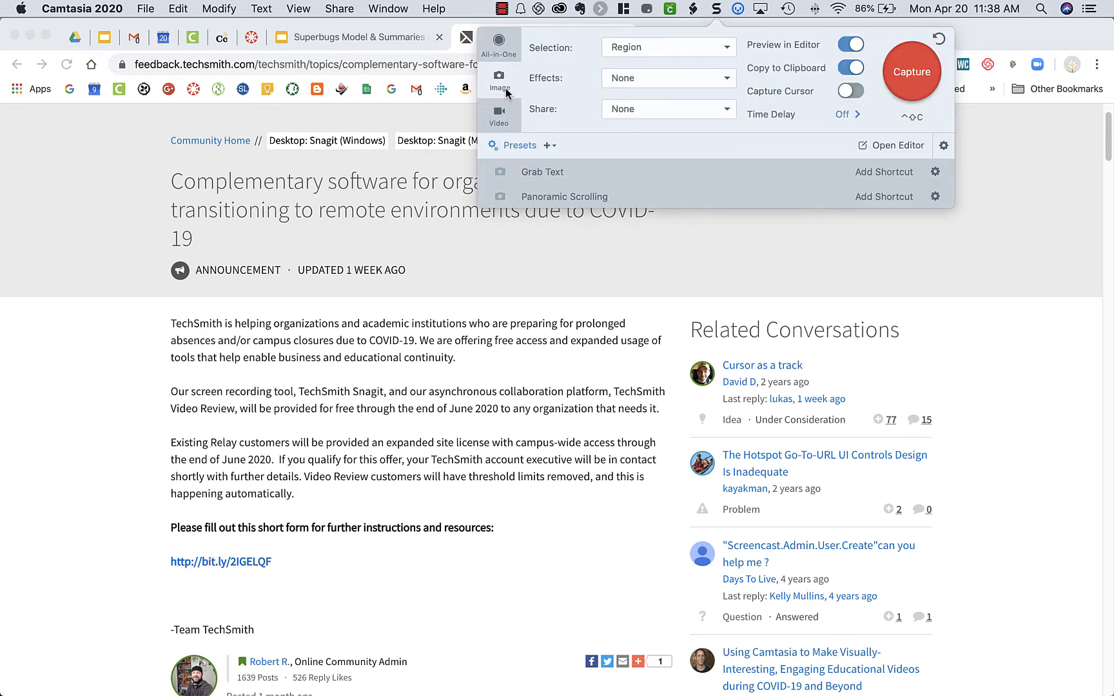
mouse_move(504, 126)
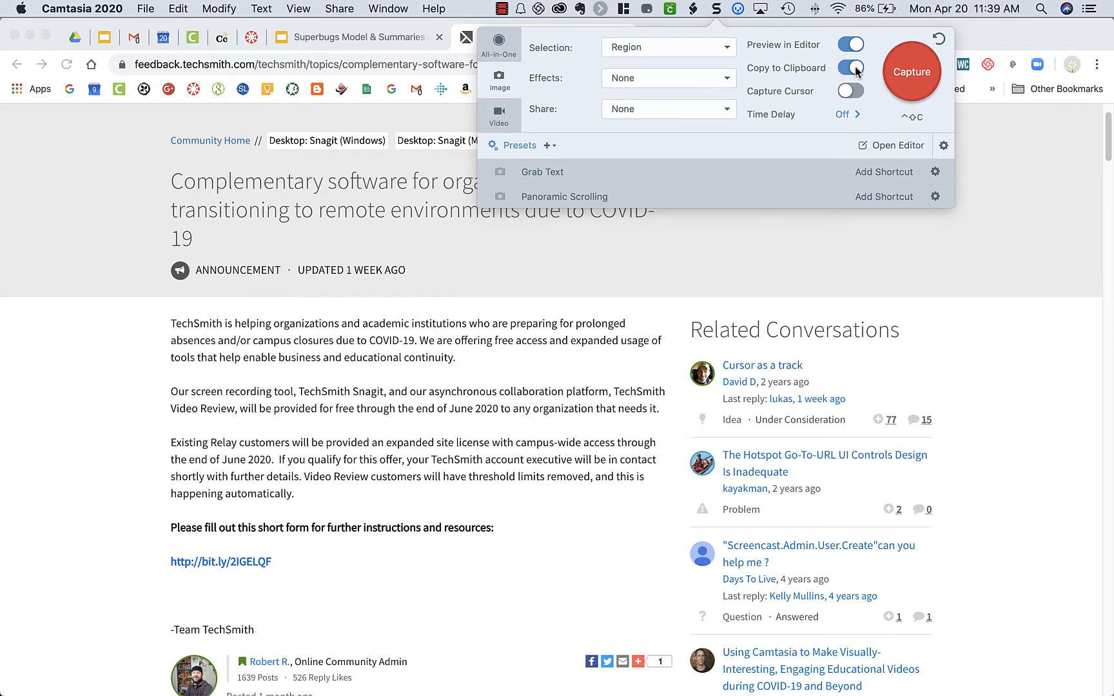
mouse_move(908, 76)
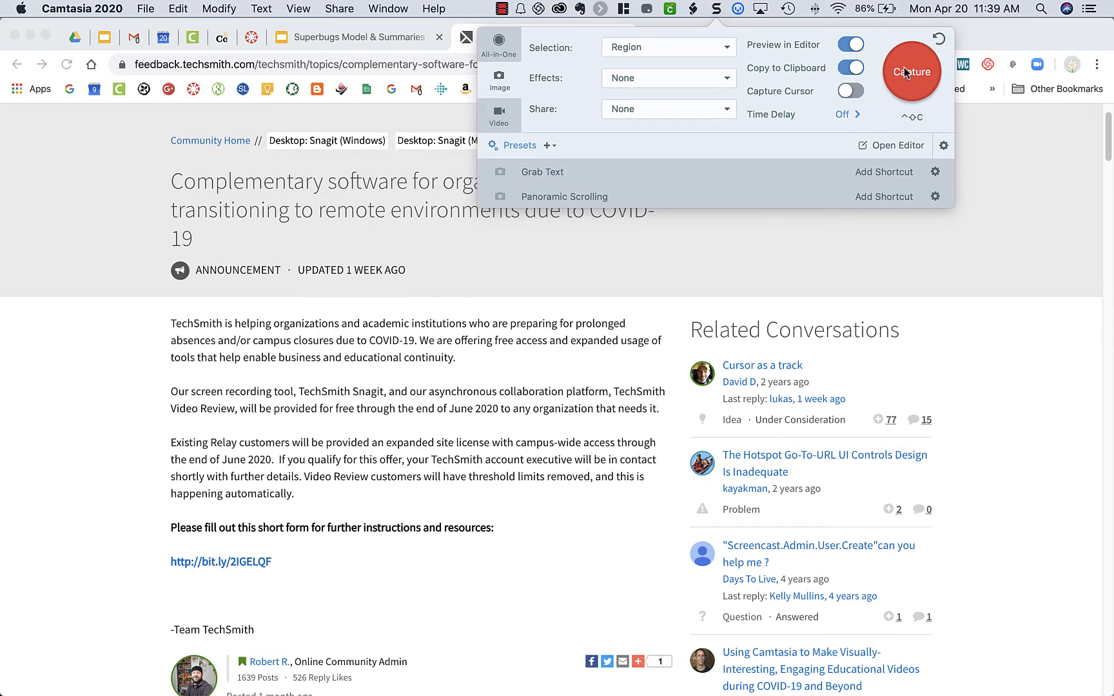
left_click(910, 71)
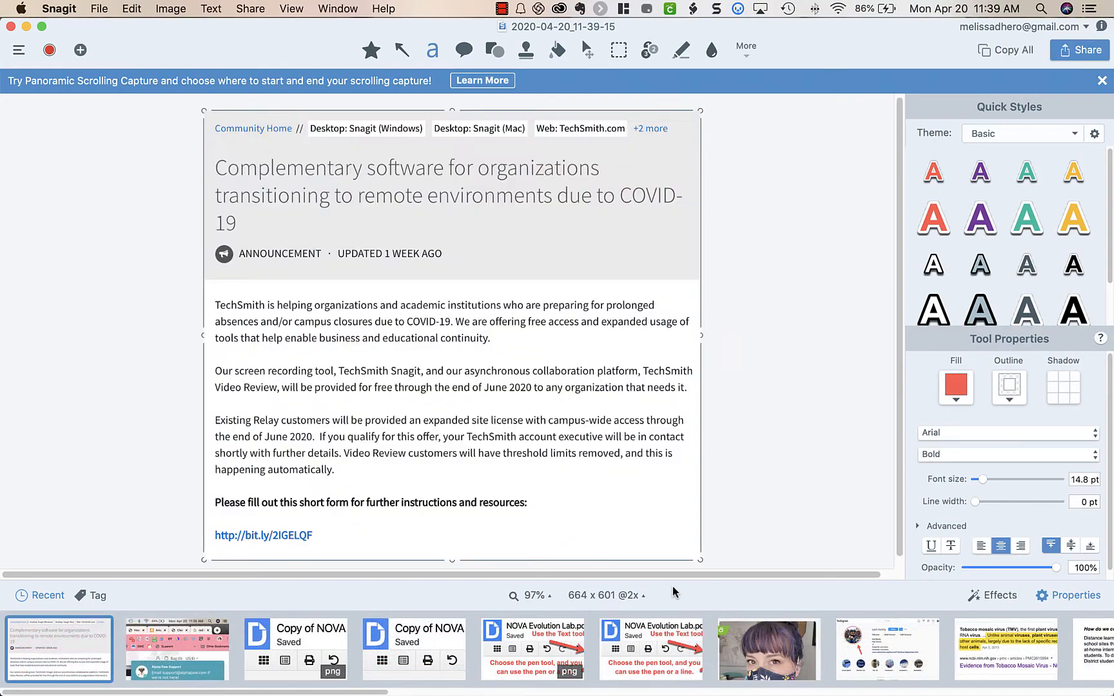
mouse_move(555, 451)
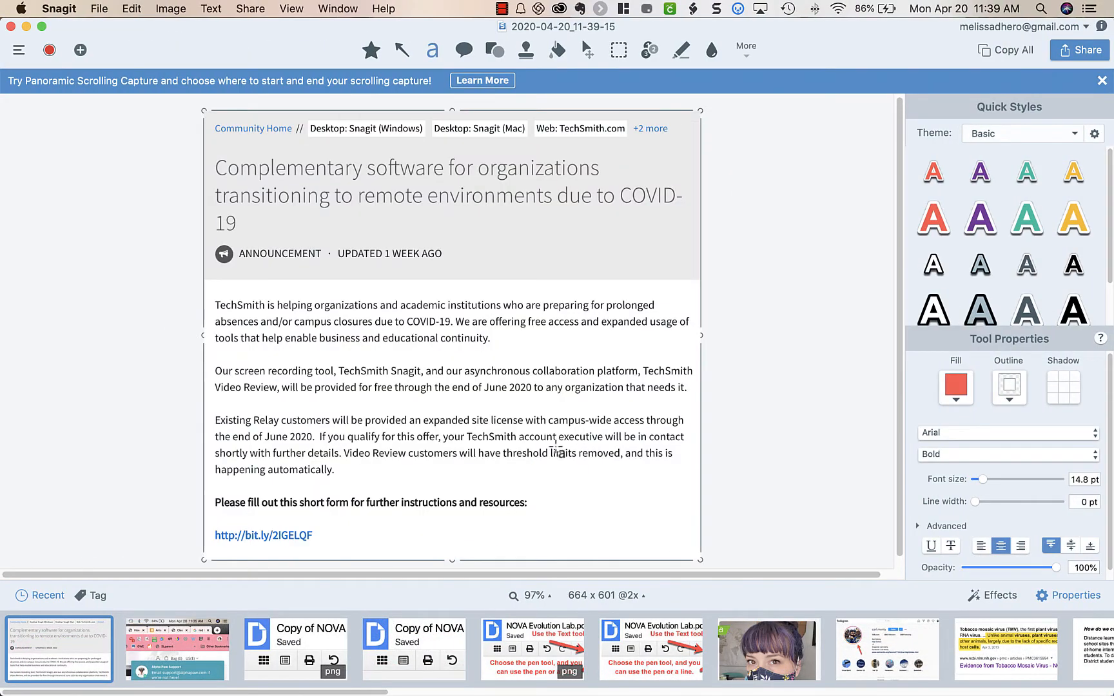
mouse_move(586, 40)
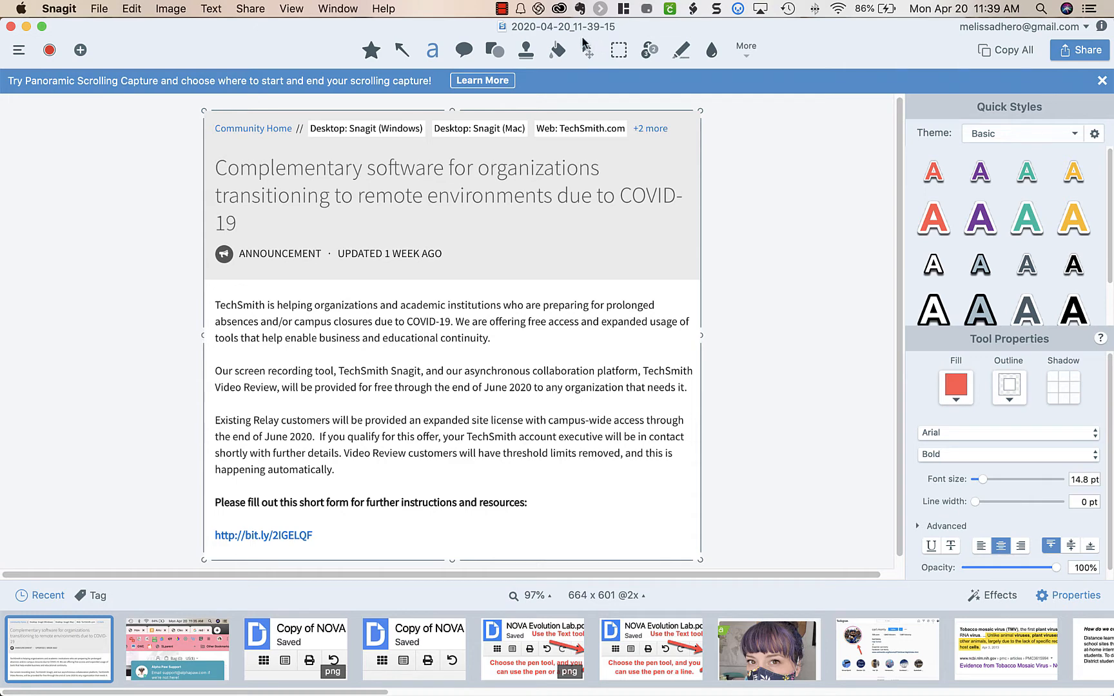
mouse_move(761, 54)
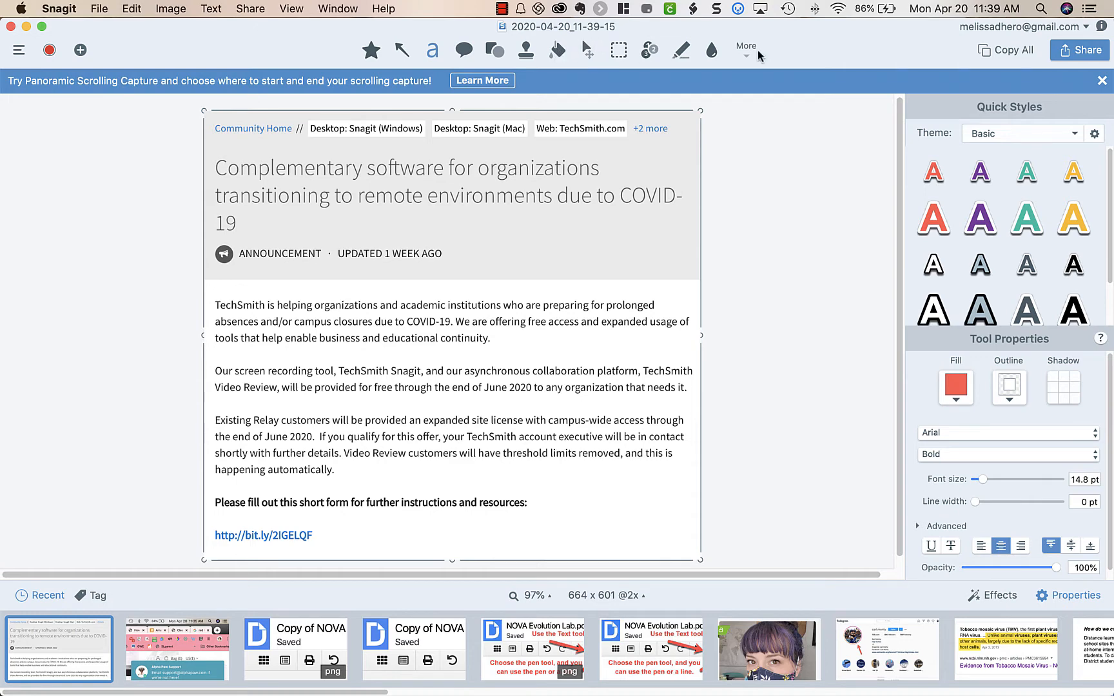
Drag the Blur tool across the ANNOUNCEMENT · UPDATED line under the title to obscure it.
left_click(709, 49)
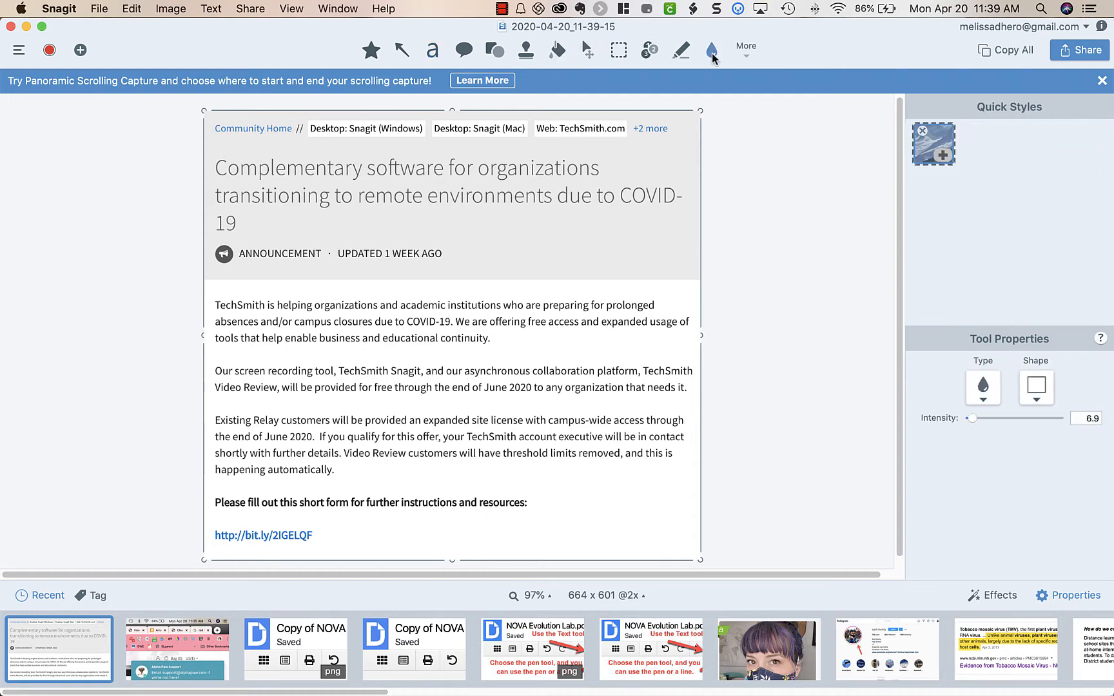
left_click(746, 47)
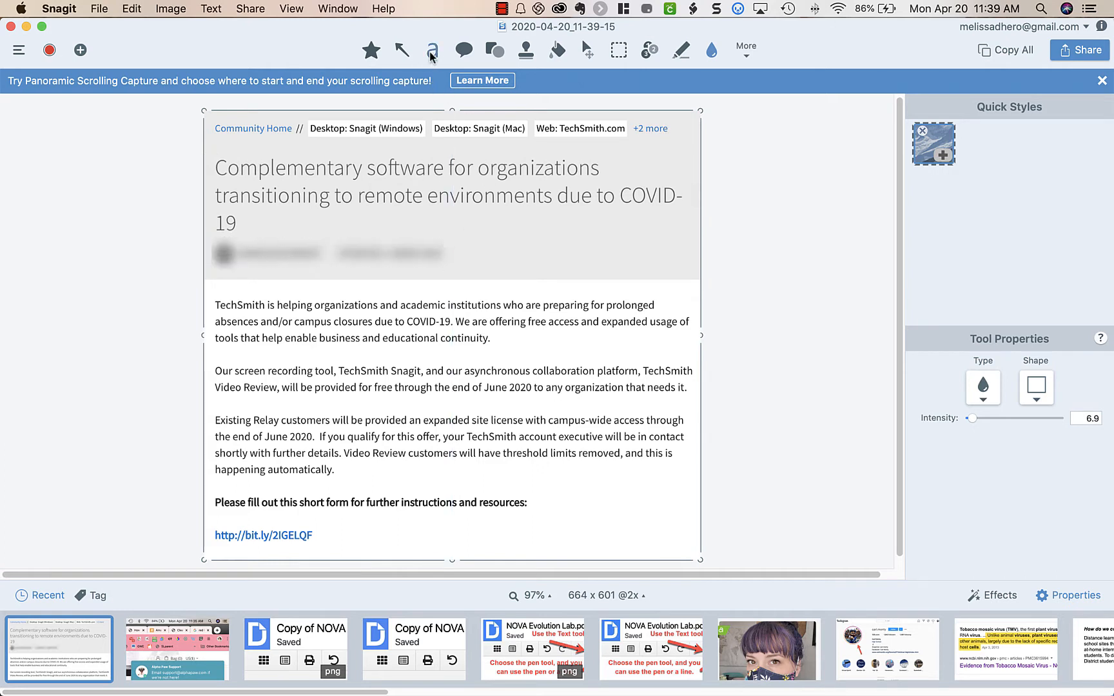
left_click(432, 49)
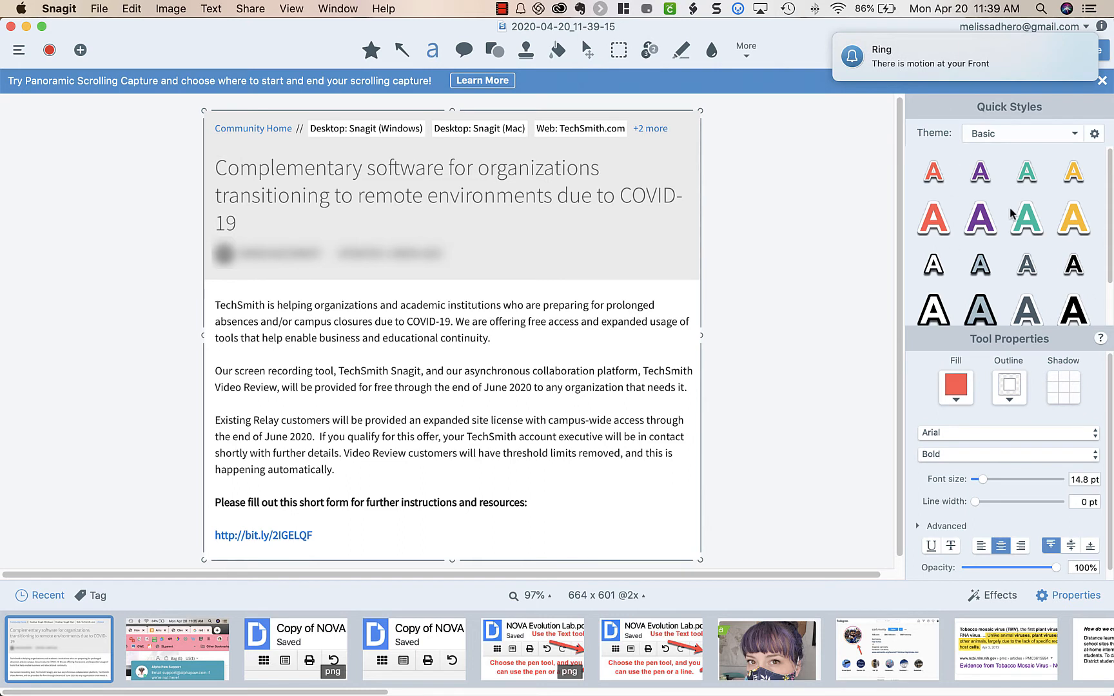
Place the red text 'Click here for link' above the bit.ly link with a red arrow pointing to it.
left_click(957, 58)
type("Click here for link")
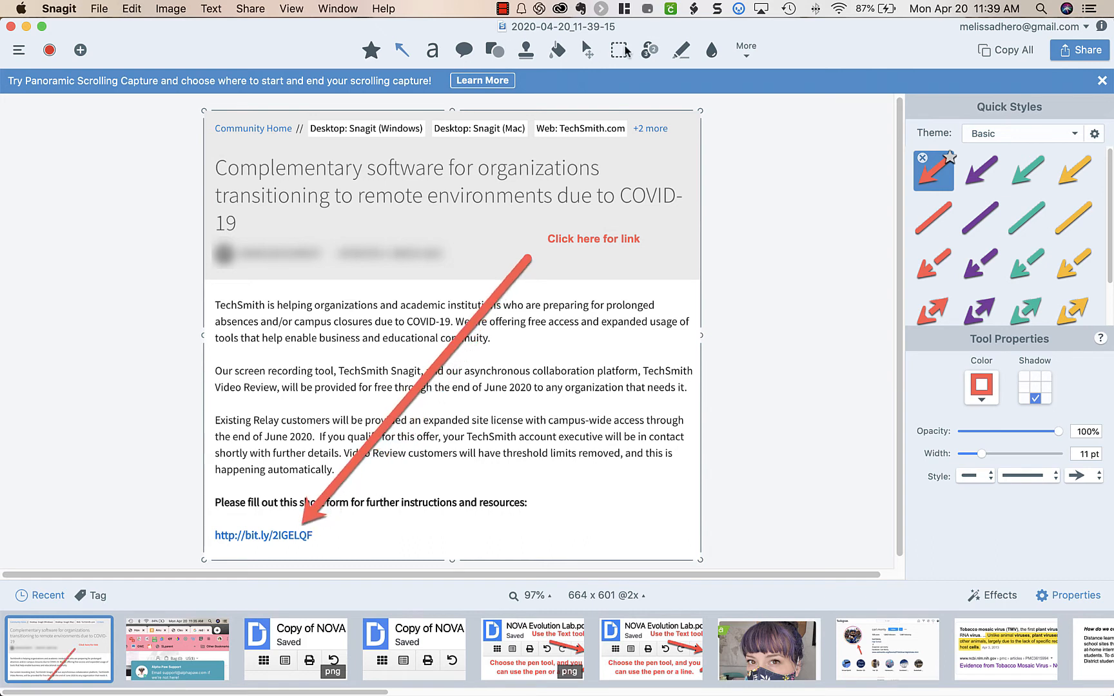
left_click(648, 49)
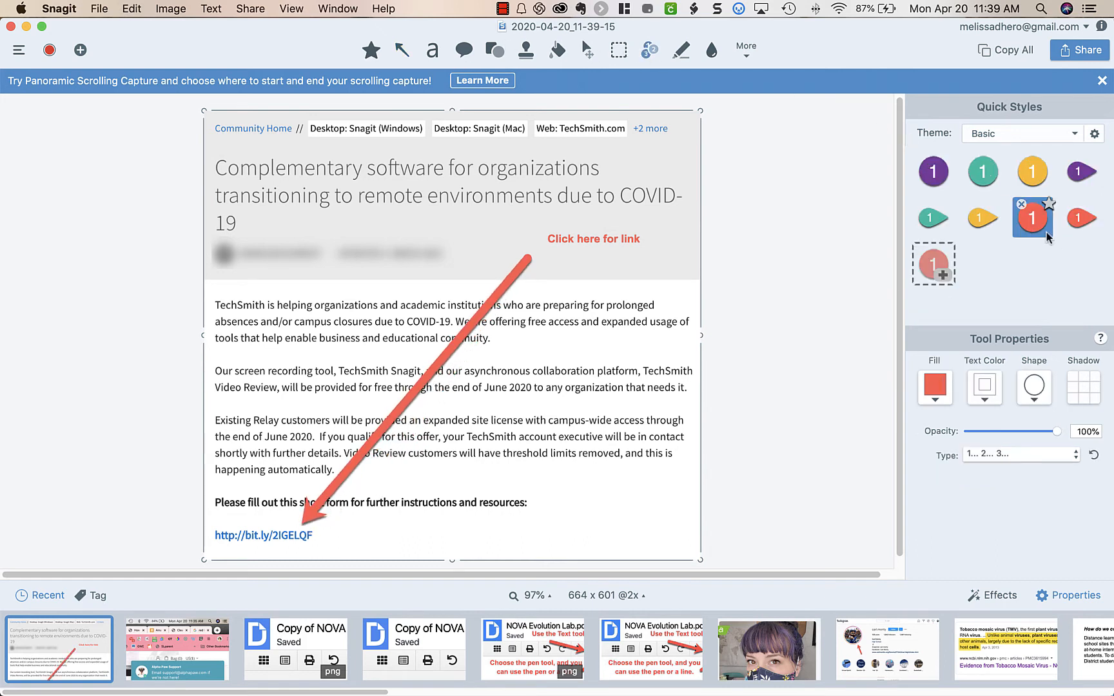
Add red step markers 1–3 over the body text and switch the first marker's type to a, b, c.
left_click(526, 382)
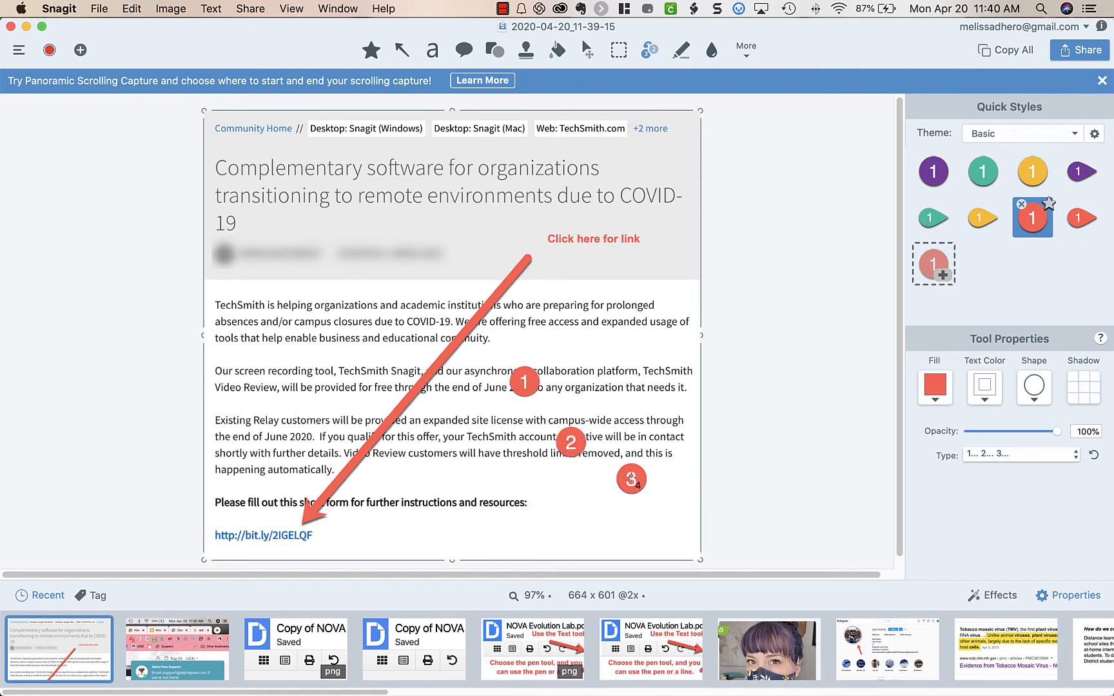
left_click(526, 382)
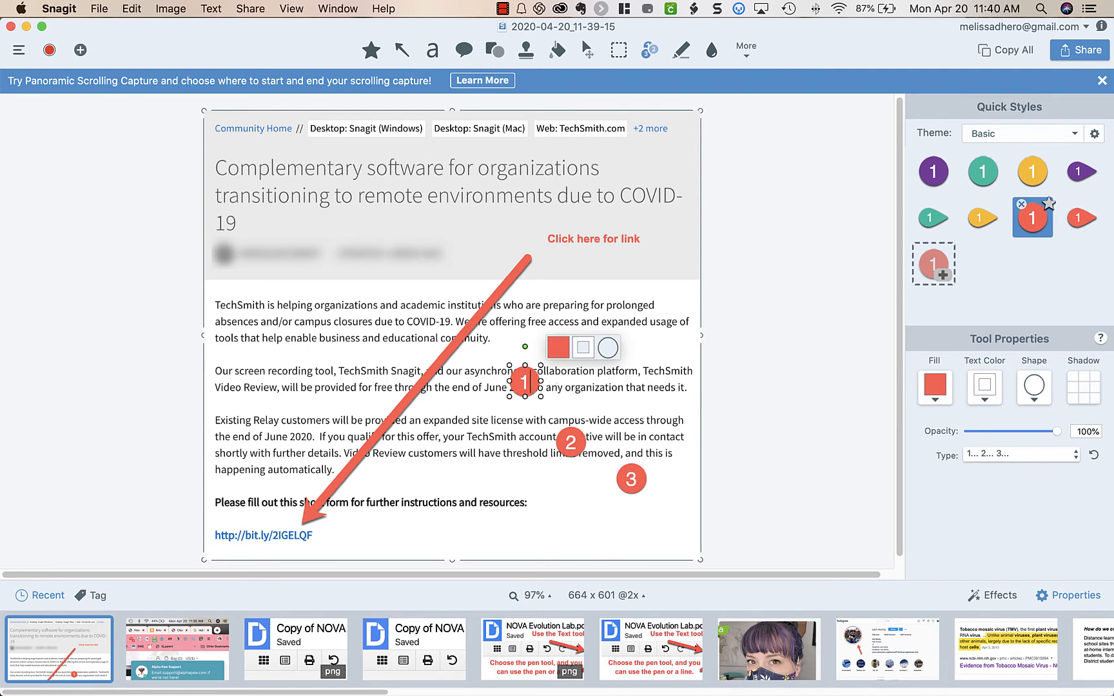
double_click(522, 384)
type("a")
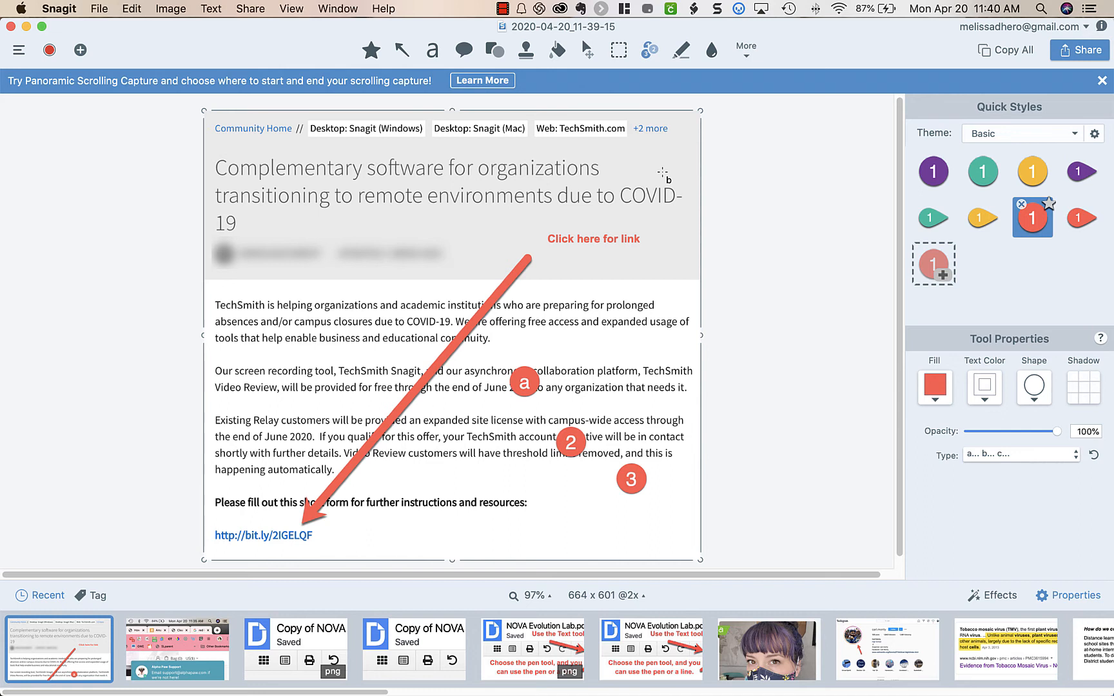
mouse_move(570, 390)
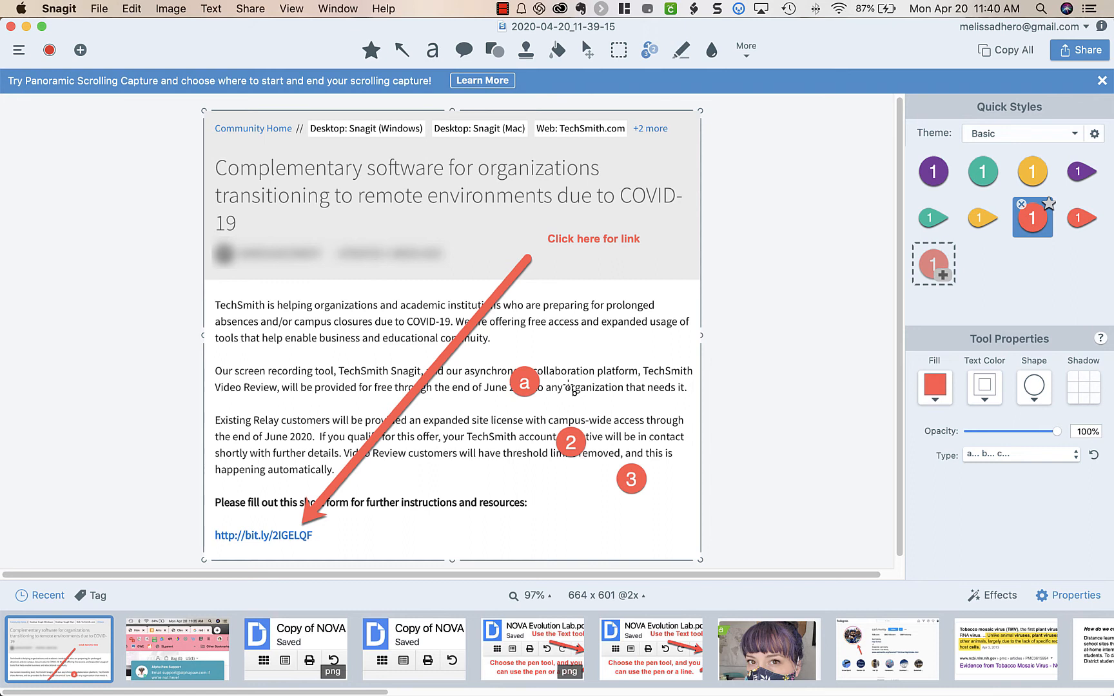
mouse_move(832, 283)
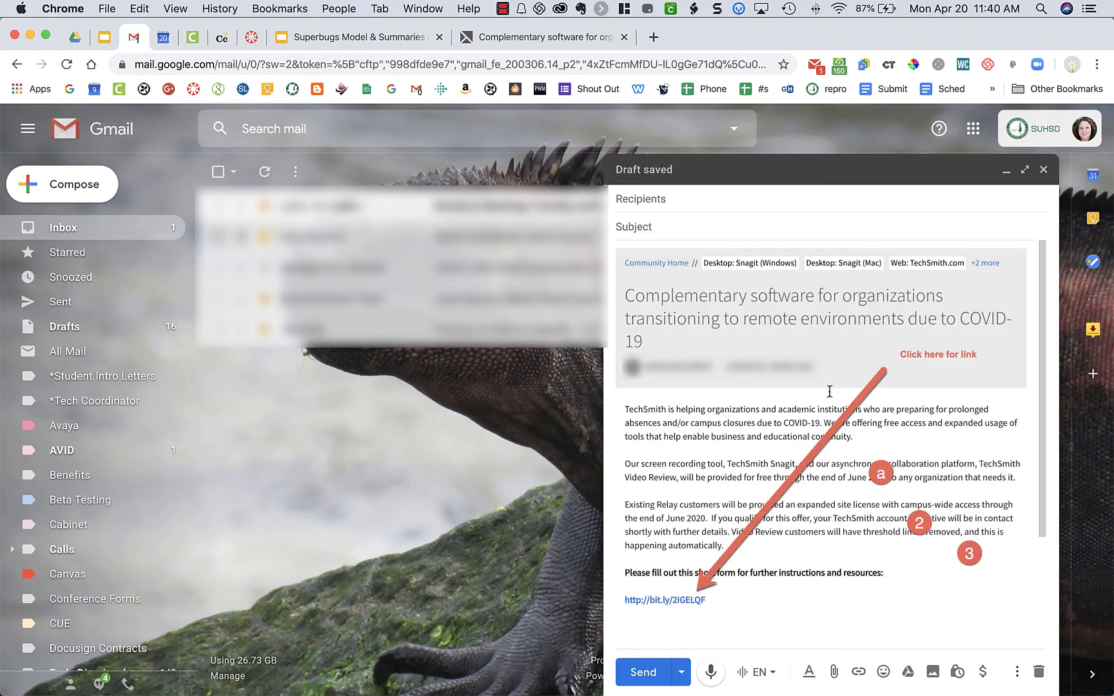
mouse_move(959, 330)
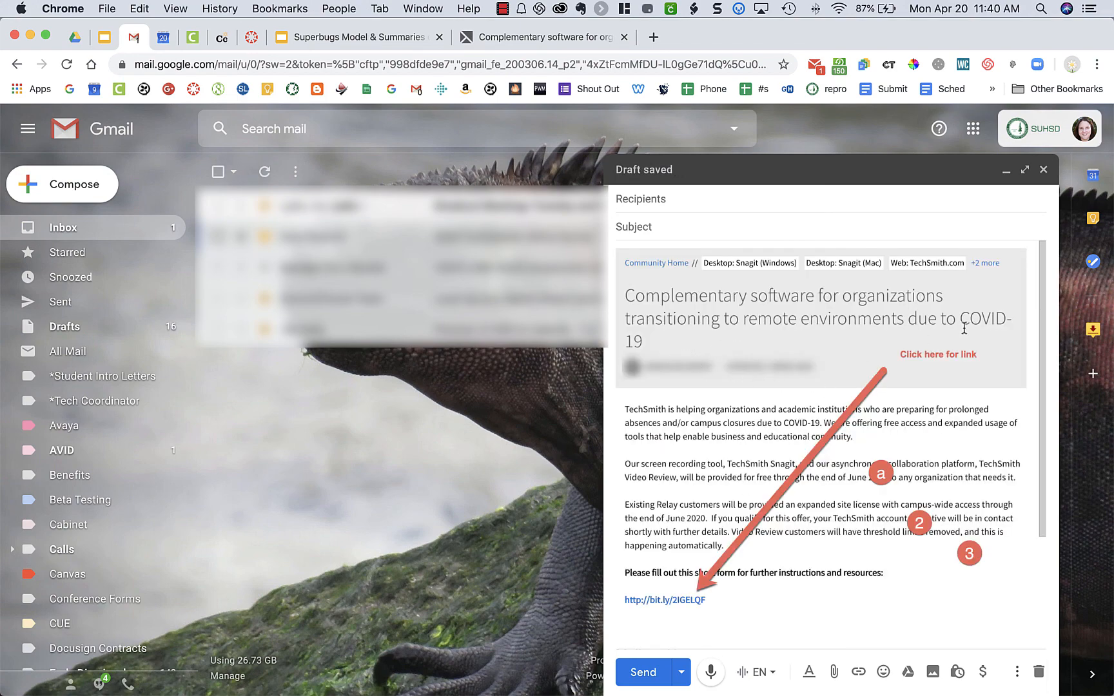
mouse_move(818, 492)
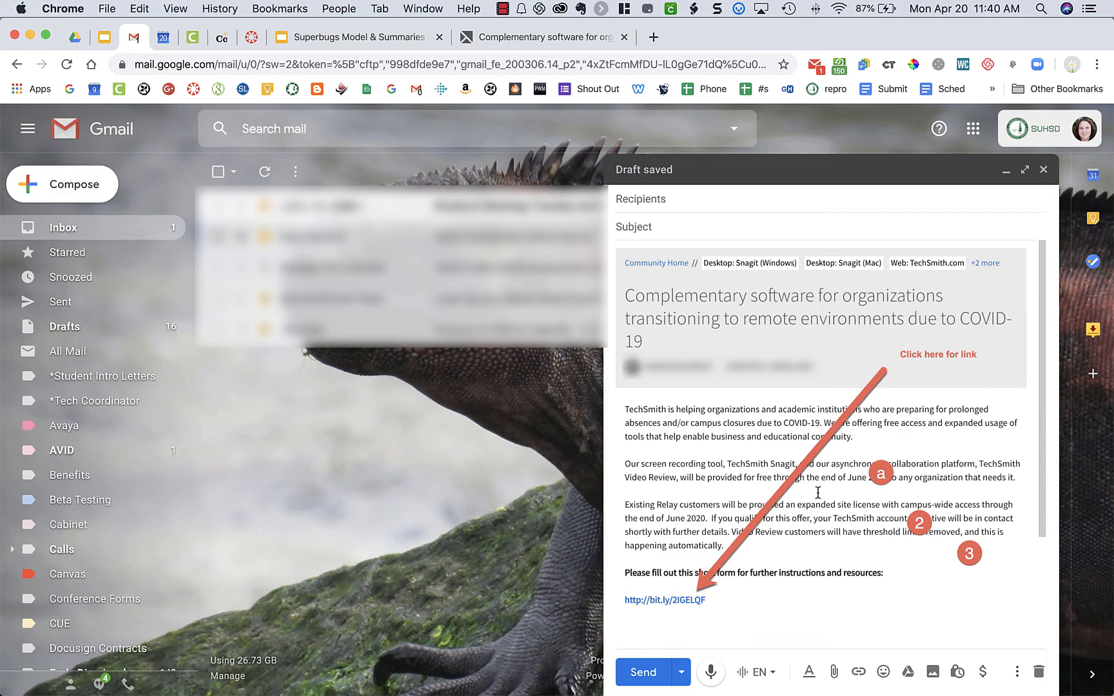